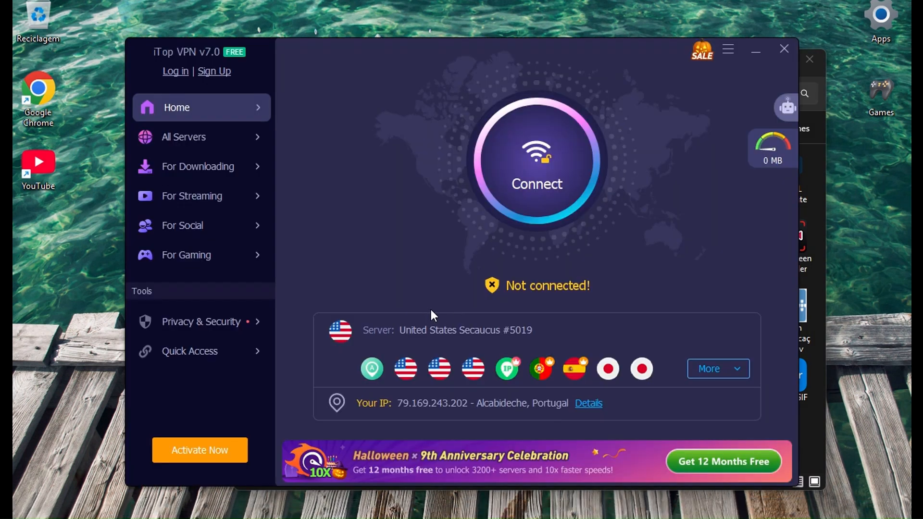
{"action": "mouse_move", "coordinate": [392, 282]}
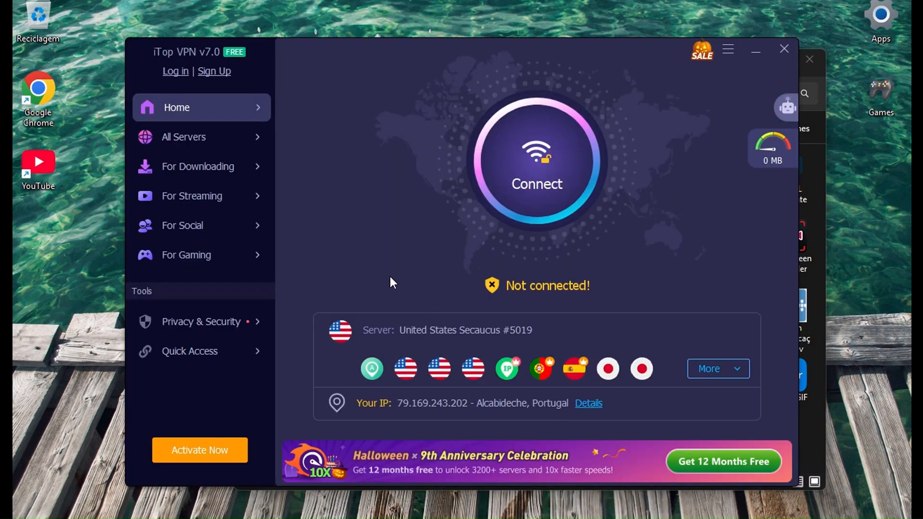
{"action": "mouse_move", "coordinate": [359, 250]}
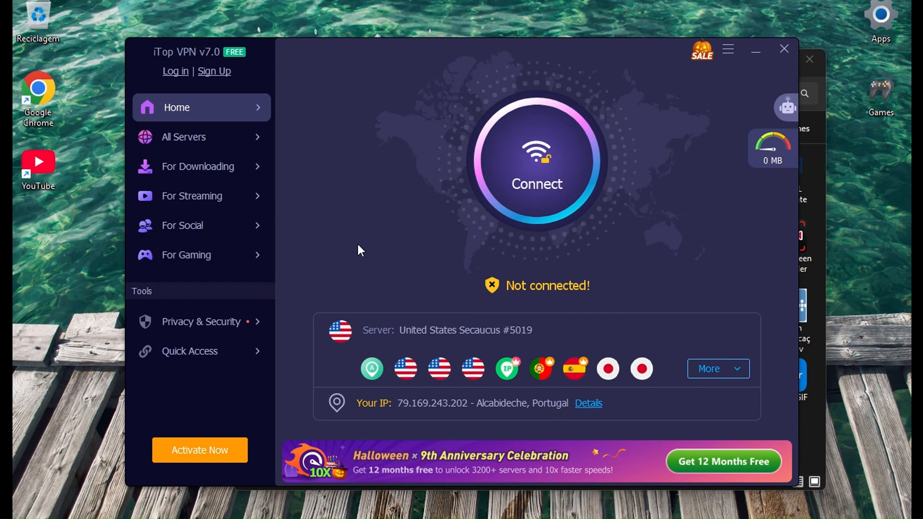
{"action": "mouse_move", "coordinate": [342, 365]}
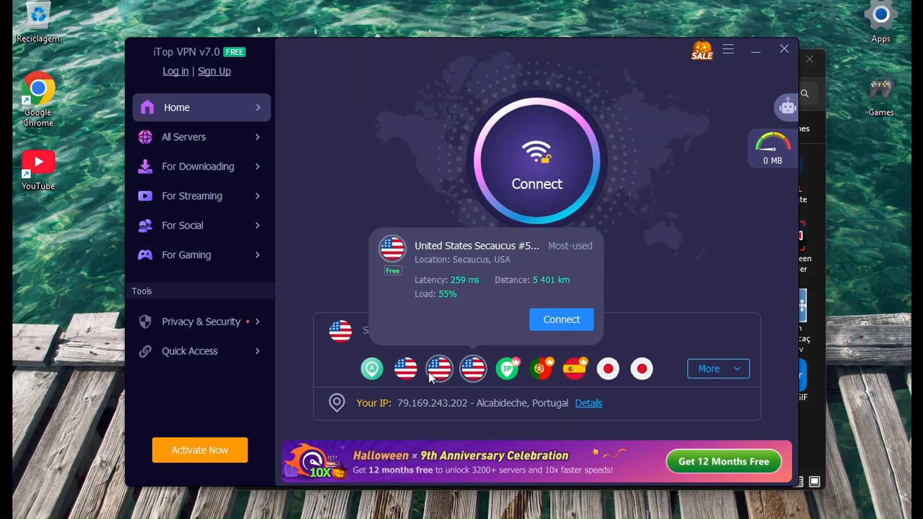
{"action": "mouse_move", "coordinate": [473, 368]}
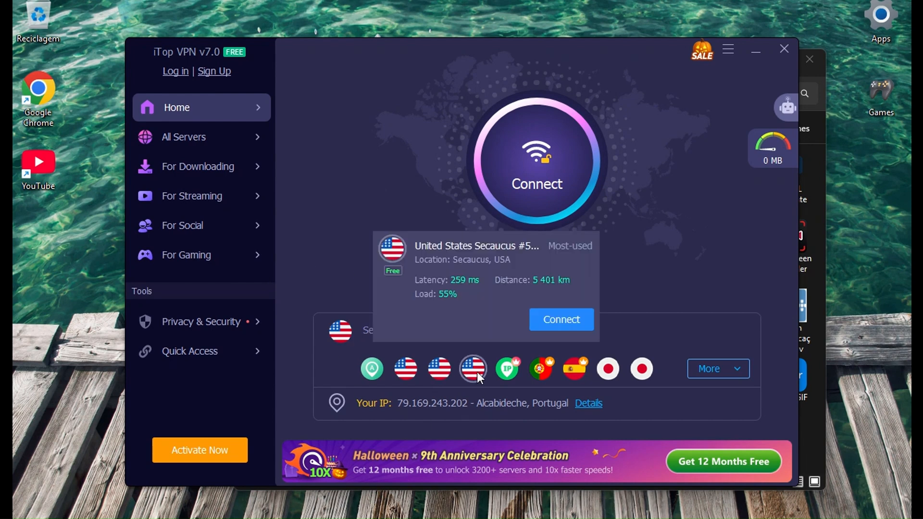
{"action": "mouse_move", "coordinate": [438, 368]}
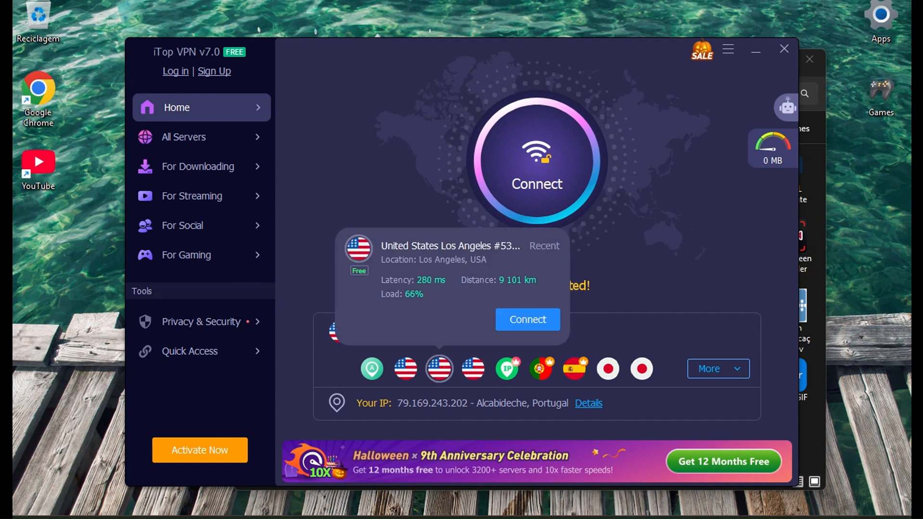
Connect iTop VPN to the United States Secaucus #5019 server
{"action": "left_click", "coordinate": [473, 368]}
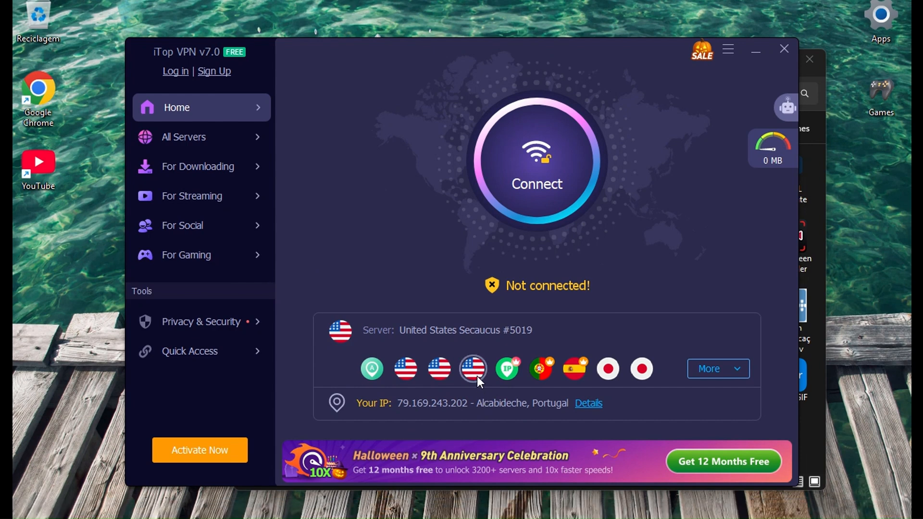
{"action": "mouse_move", "coordinate": [472, 368]}
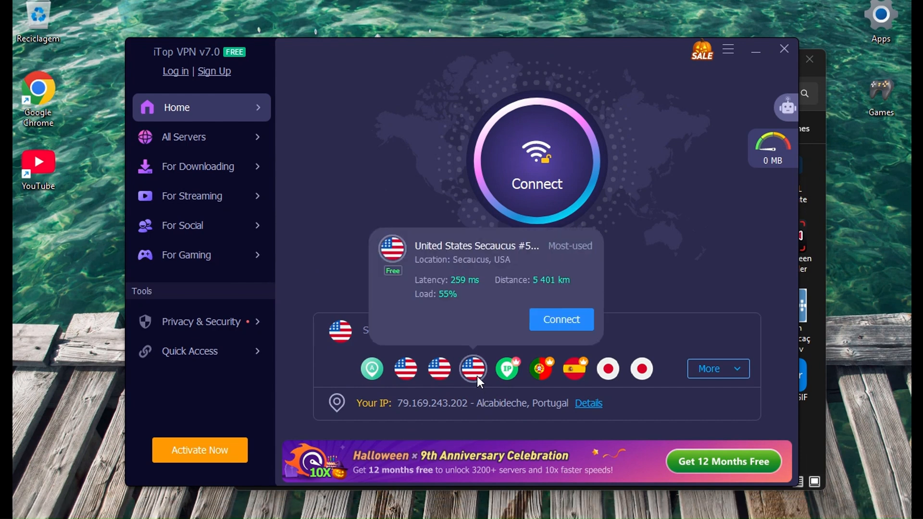
{"action": "mouse_move", "coordinate": [439, 369]}
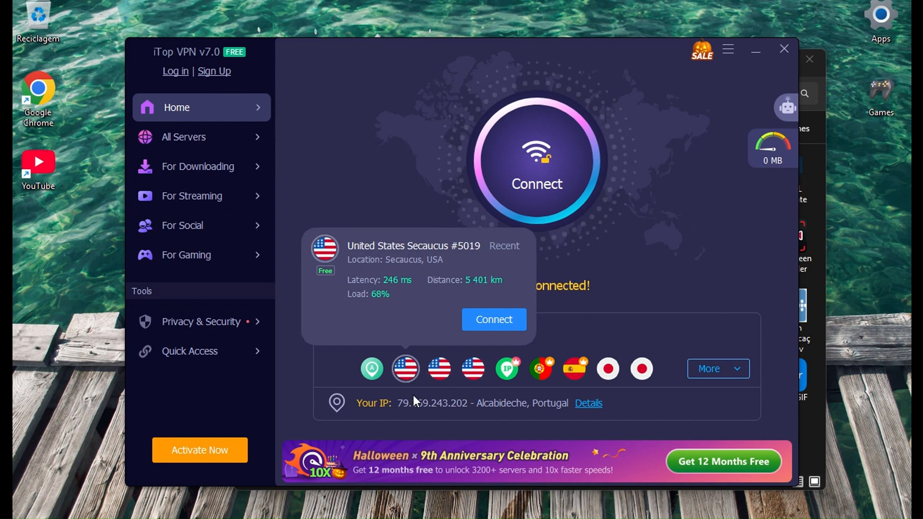
{"action": "left_click", "coordinate": [493, 319]}
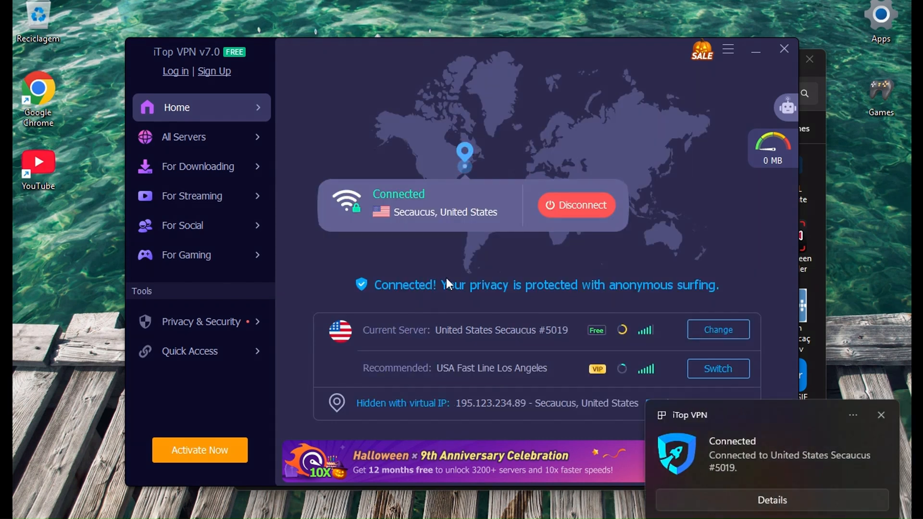
{"action": "mouse_move", "coordinate": [393, 299]}
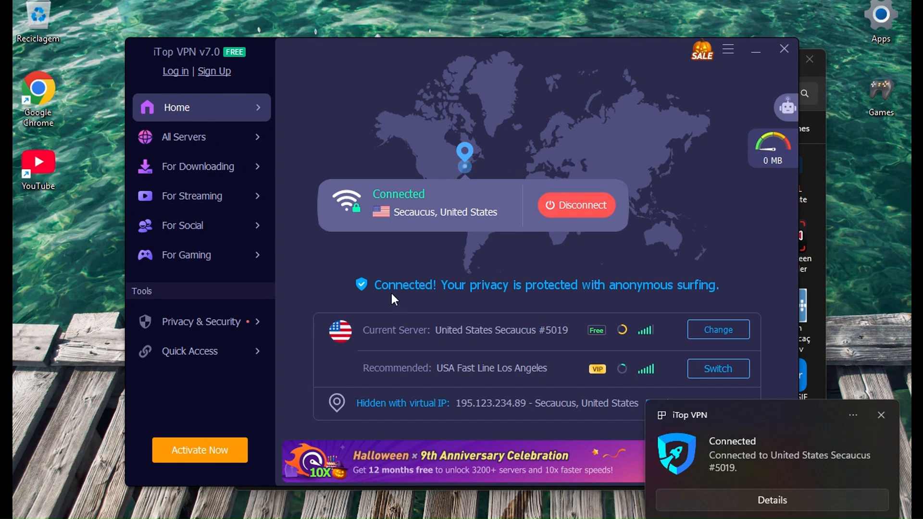
{"action": "mouse_move", "coordinate": [877, 439]}
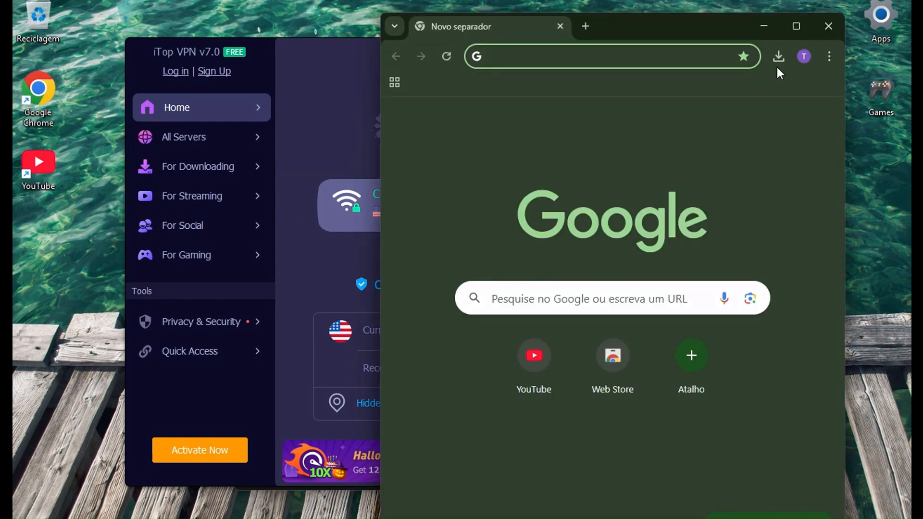
Search Google for piratebayproxy and reach the proxy sites list at piratebayproxy.info
{"action": "left_click", "coordinate": [802, 56]}
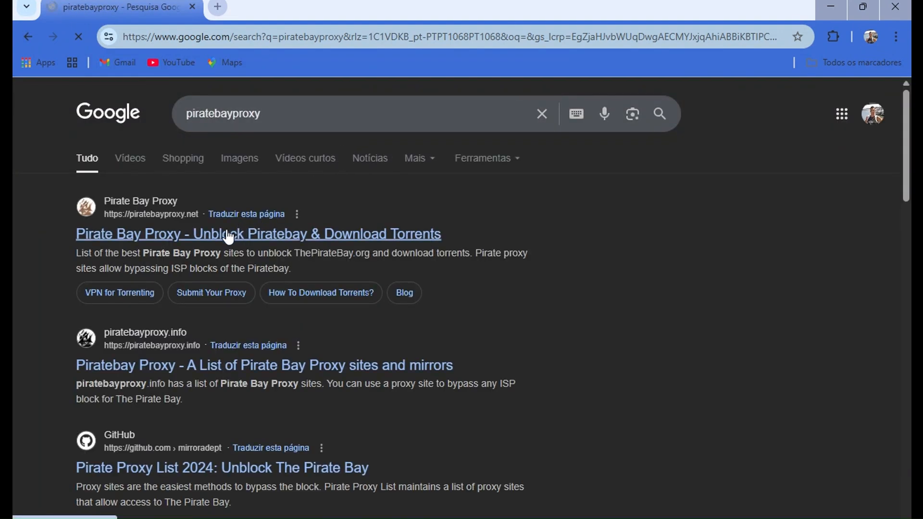
{"action": "left_click", "coordinate": [257, 234]}
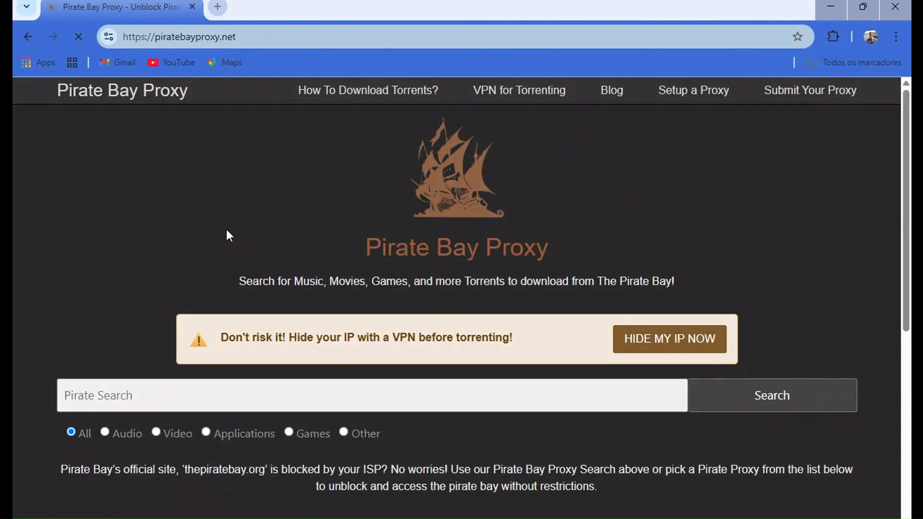
{"action": "scroll", "scroll_direction": "down", "scroll_amount": 3}
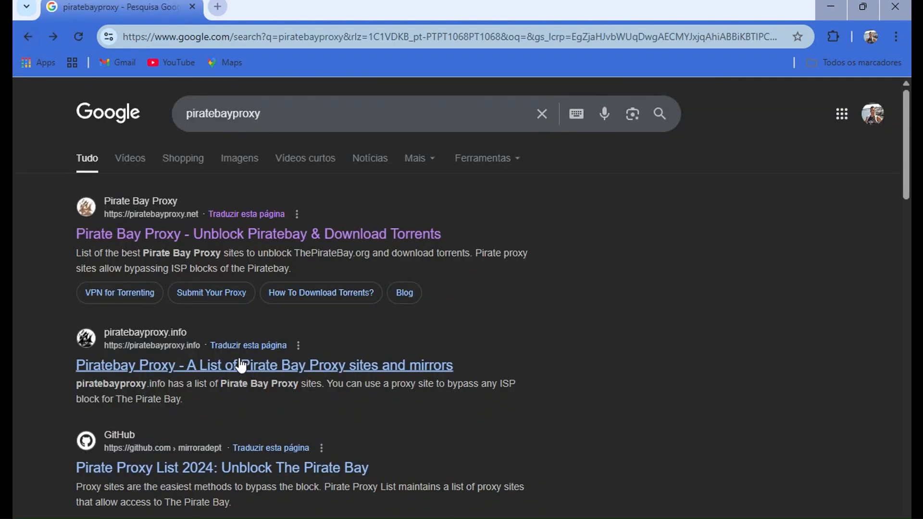
{"action": "left_click", "coordinate": [263, 365]}
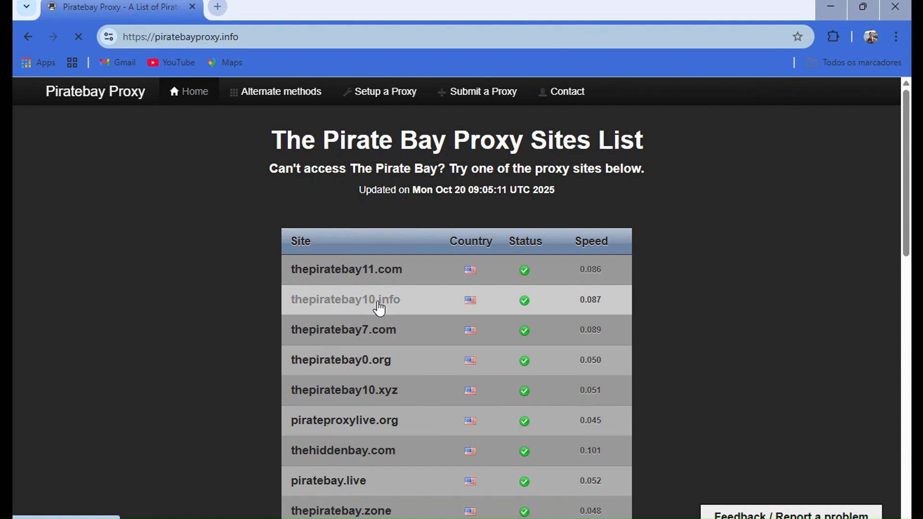
Enter The Pirate Bay via thepiratebay10.info and search torrents for 'Formula'
{"action": "left_click", "coordinate": [345, 300]}
{"action": "type", "text": "Formula"}
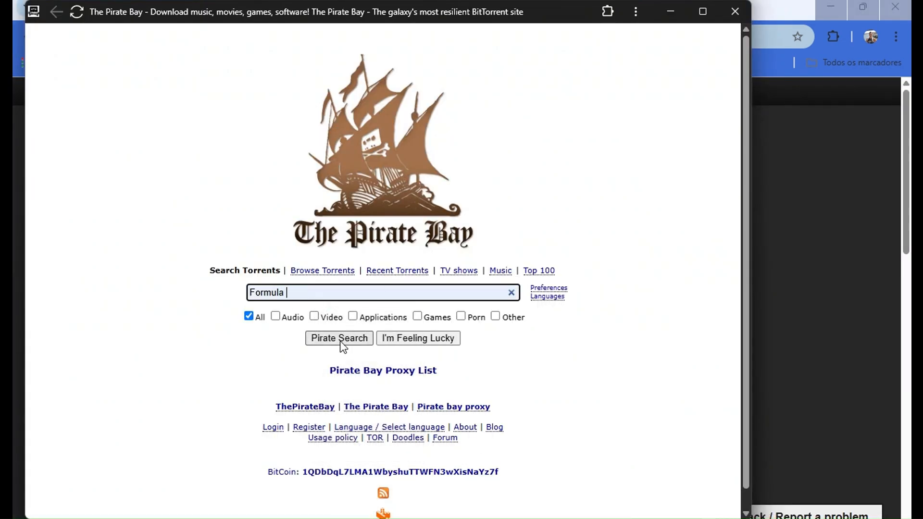
{"action": "left_click", "coordinate": [339, 337]}
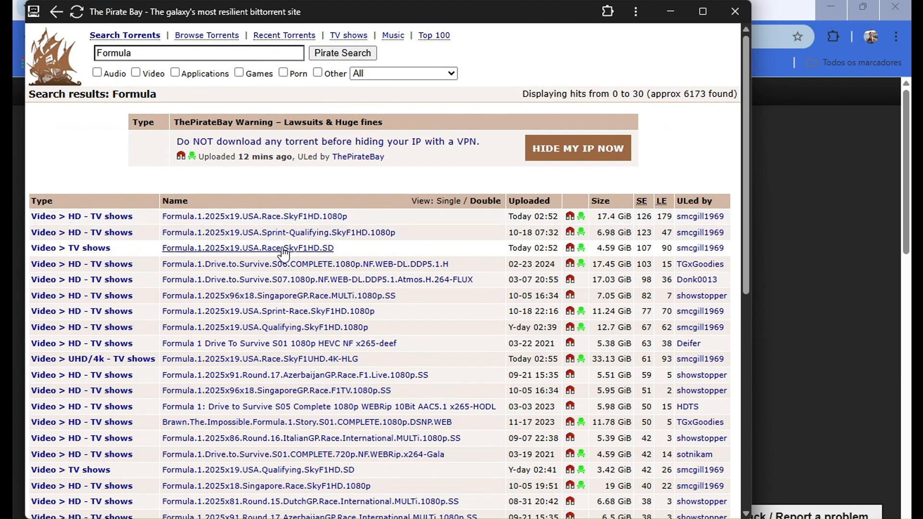
{"action": "mouse_move", "coordinate": [285, 248]}
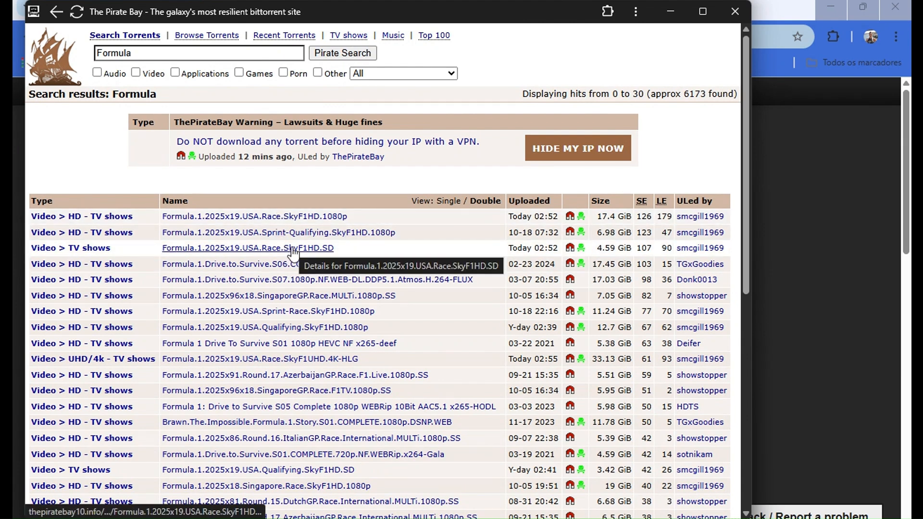
{"action": "mouse_move", "coordinate": [556, 247]}
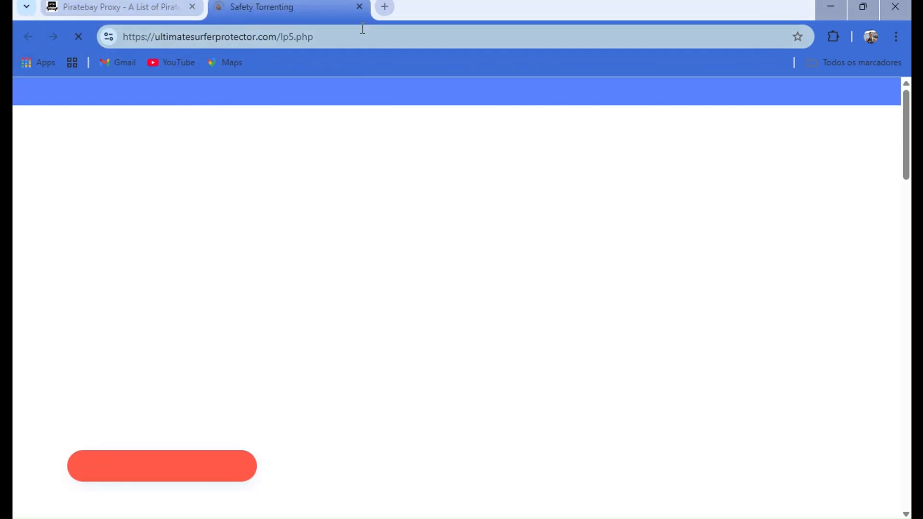
Confirm adding the Formula.1.2025x19.USA.Race.SkyF1HD.SD torrent in uTorrent, saving to Downloads
{"action": "left_click", "coordinate": [359, 7]}
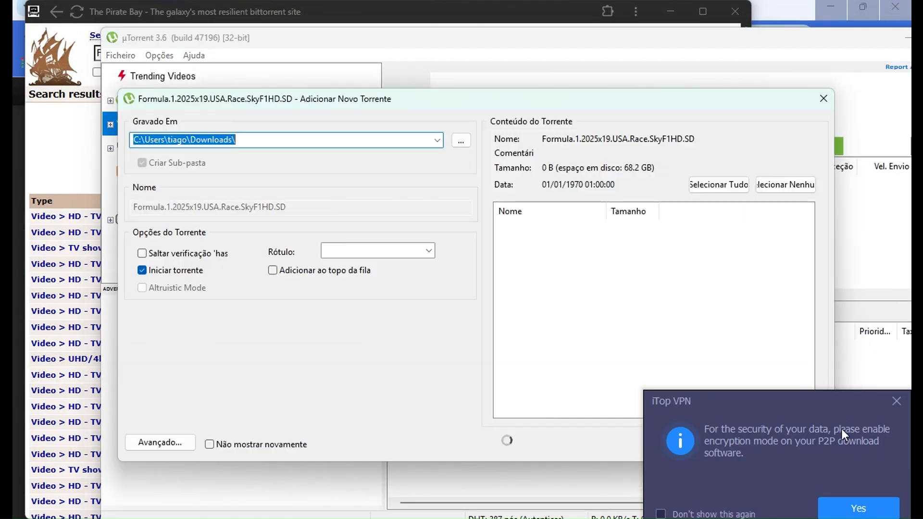
{"action": "mouse_move", "coordinate": [759, 500]}
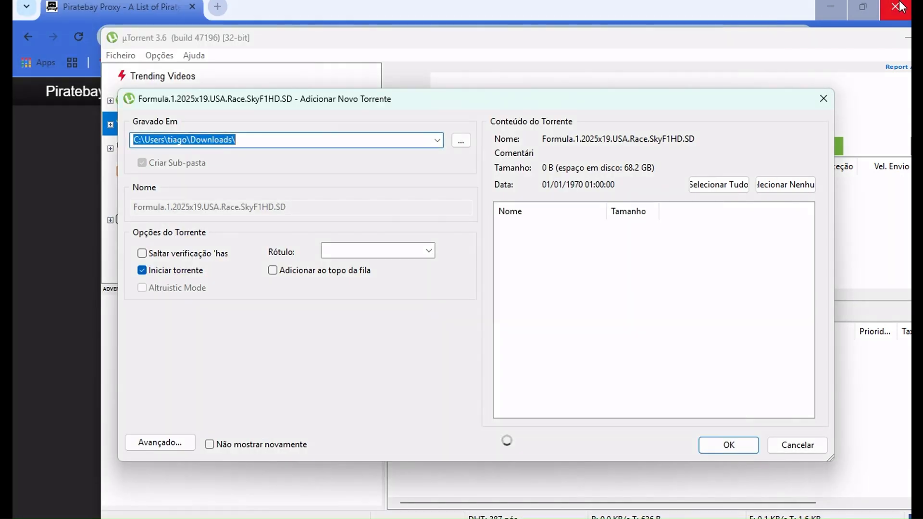
{"action": "left_click", "coordinate": [727, 444]}
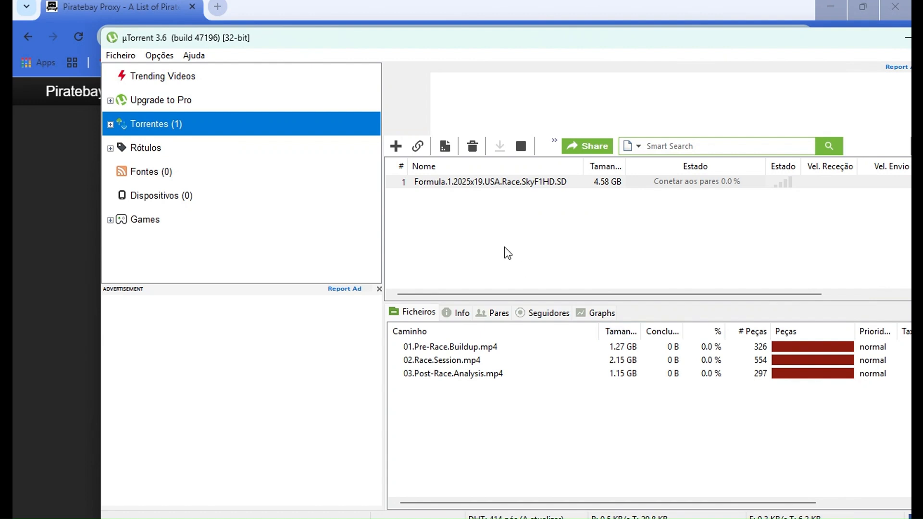
Maximize uTorrent and let the Formula torrent download to about 5% at 5.5 MB/s
{"action": "double_click", "coordinate": [490, 182]}
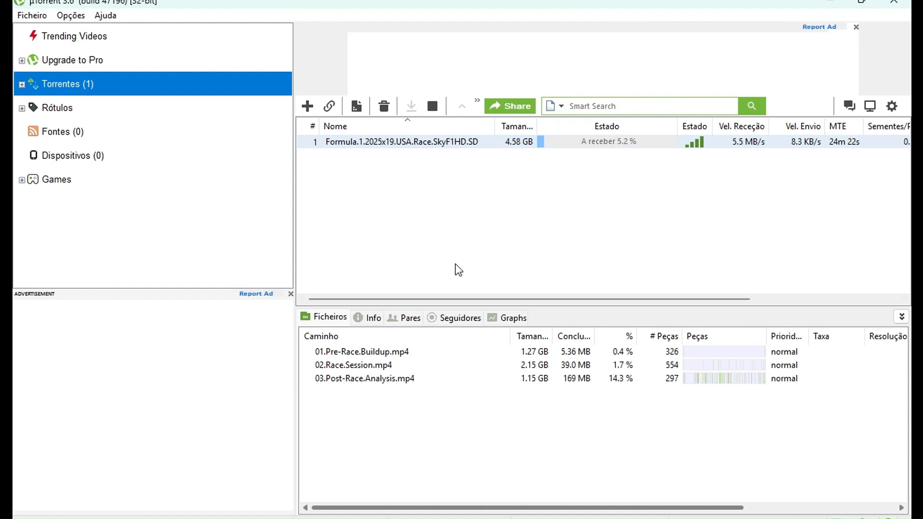
Delete the Formula torrent together with its downloaded data, emptying the list
{"action": "right_click", "coordinate": [402, 141]}
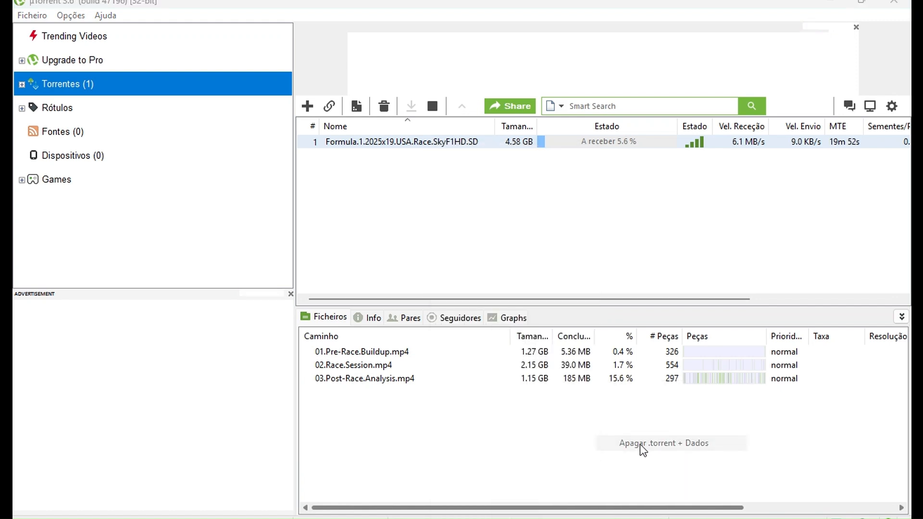
{"action": "left_click", "coordinate": [663, 443]}
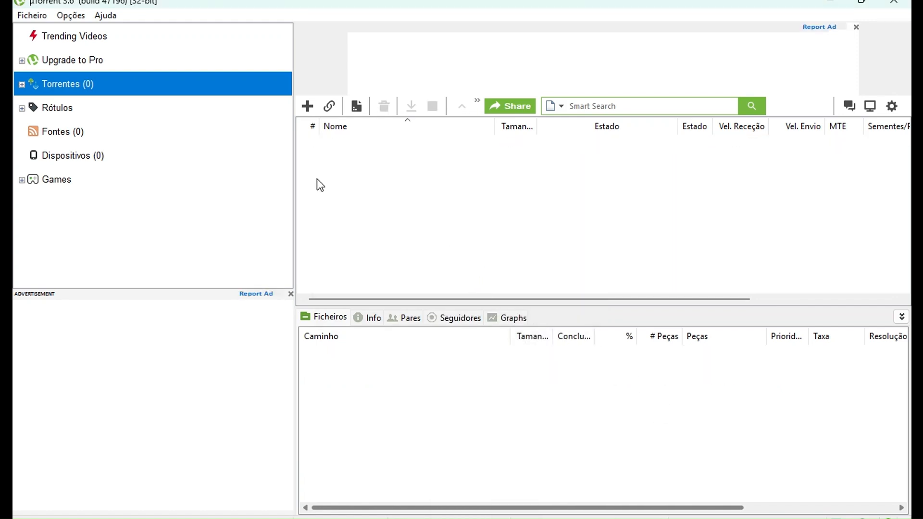
{"action": "left_click", "coordinate": [32, 15]}
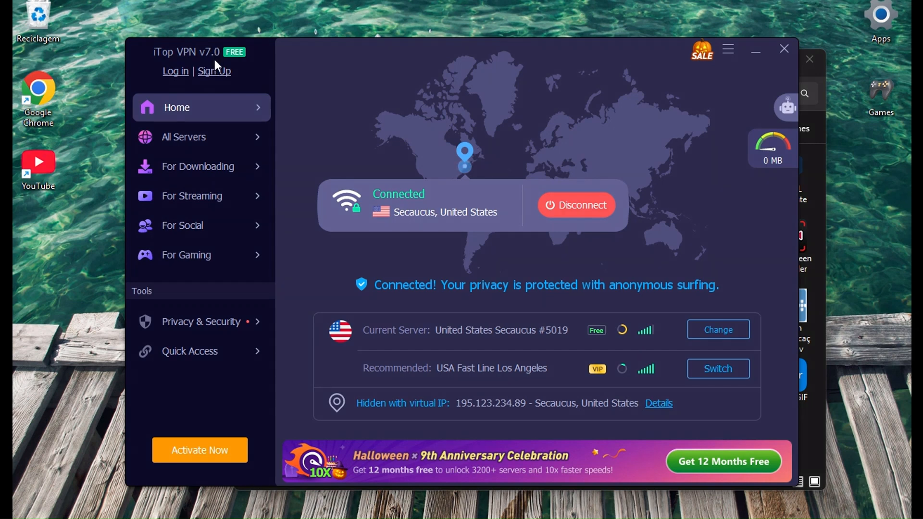
{"action": "mouse_move", "coordinate": [156, 59]}
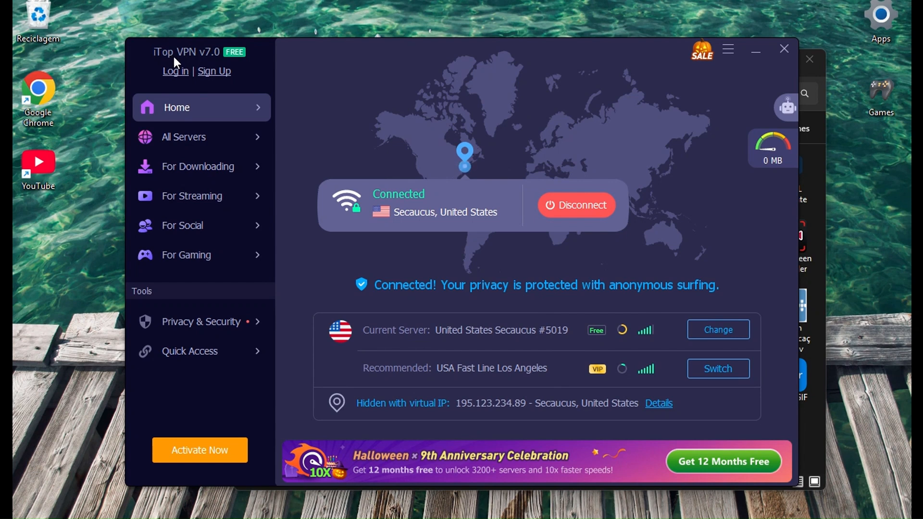
{"action": "mouse_move", "coordinate": [219, 64]}
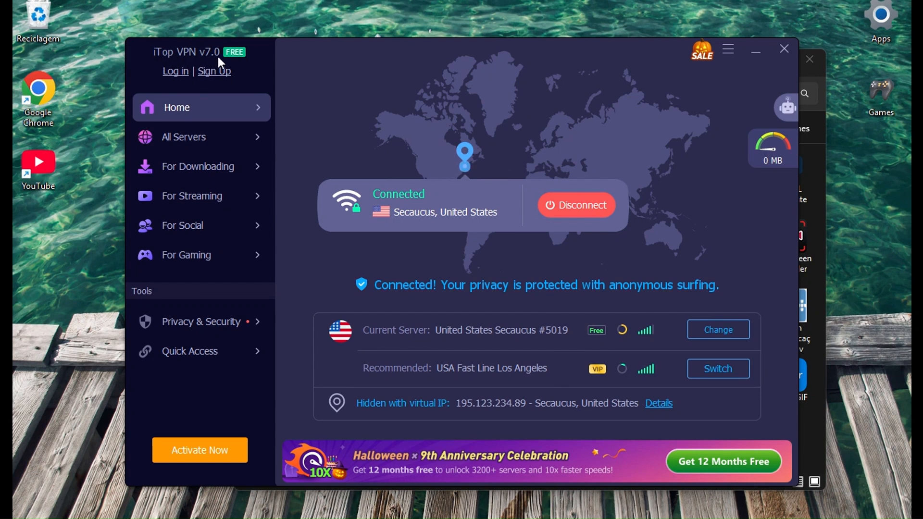
{"action": "mouse_move", "coordinate": [289, 80]}
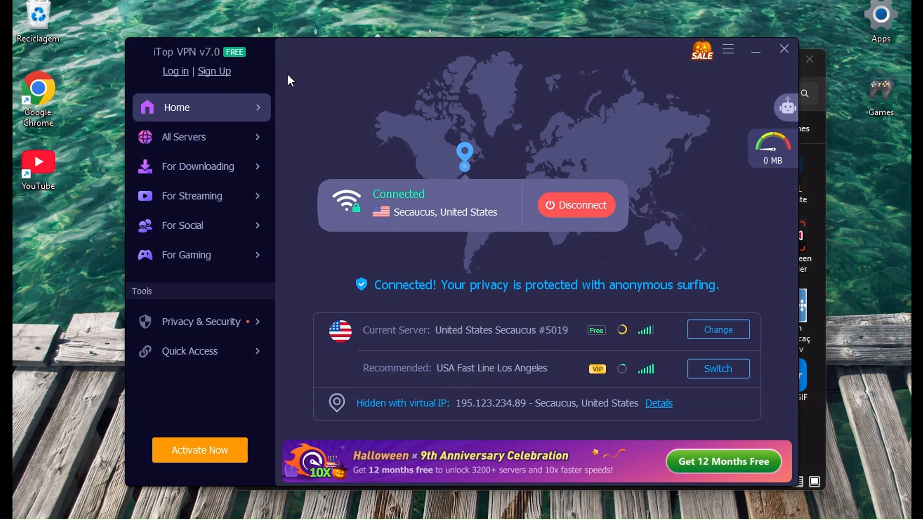
{"action": "mouse_move", "coordinate": [701, 179]}
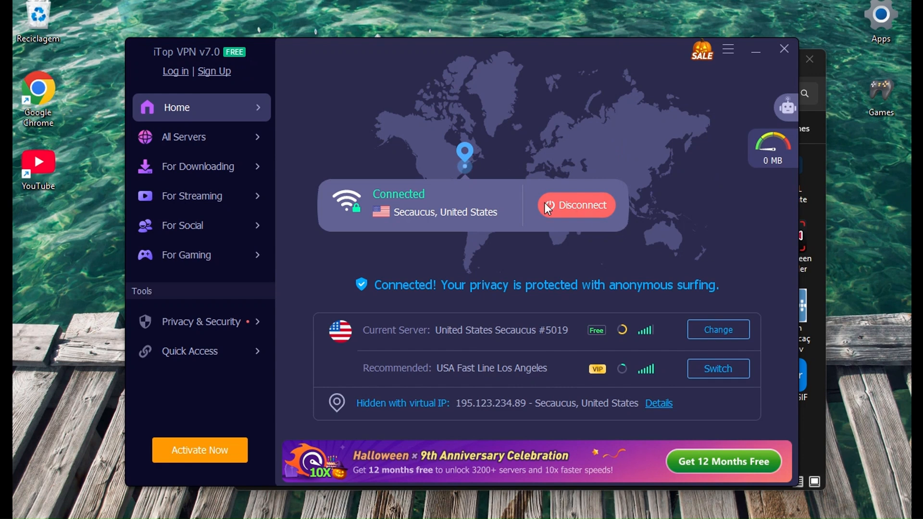
Disconnect iTop VPN from Secaucus #5019 so the real Portuguese IP shows
{"action": "left_click", "coordinate": [574, 205]}
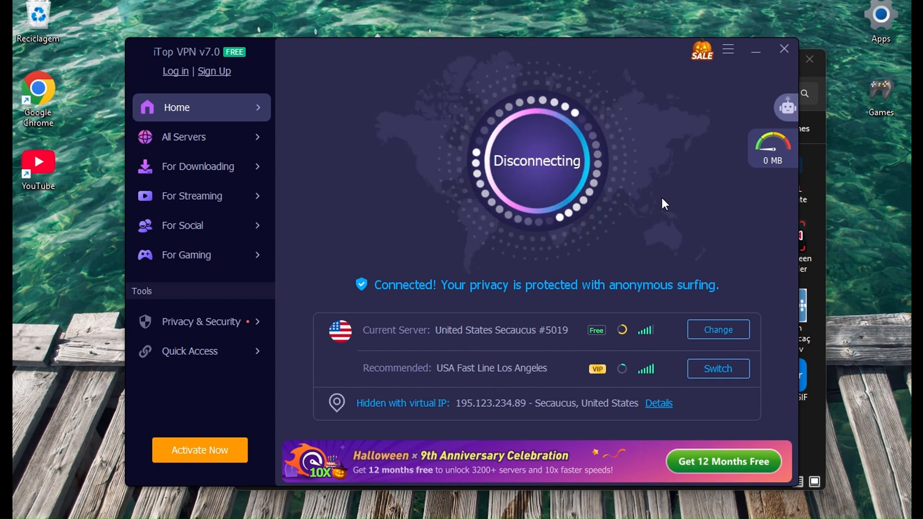
{"action": "left_click", "coordinate": [535, 162]}
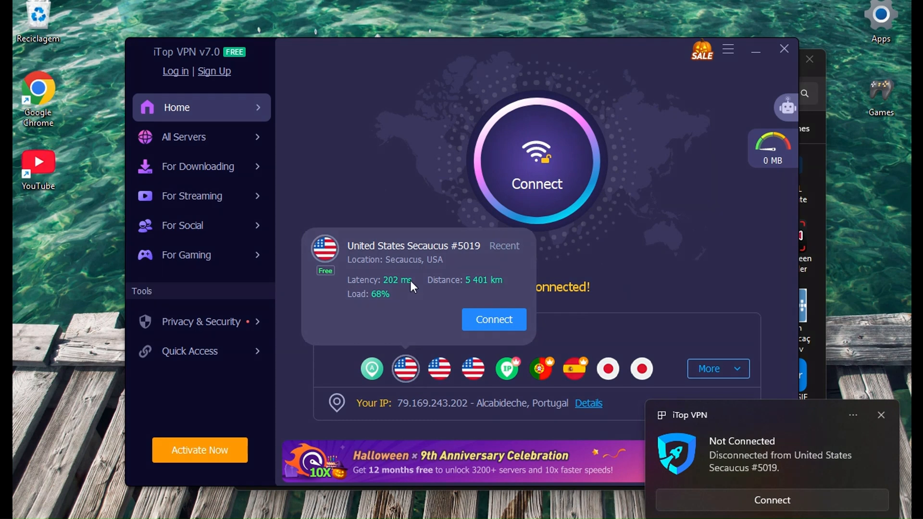
{"action": "mouse_move", "coordinate": [426, 253]}
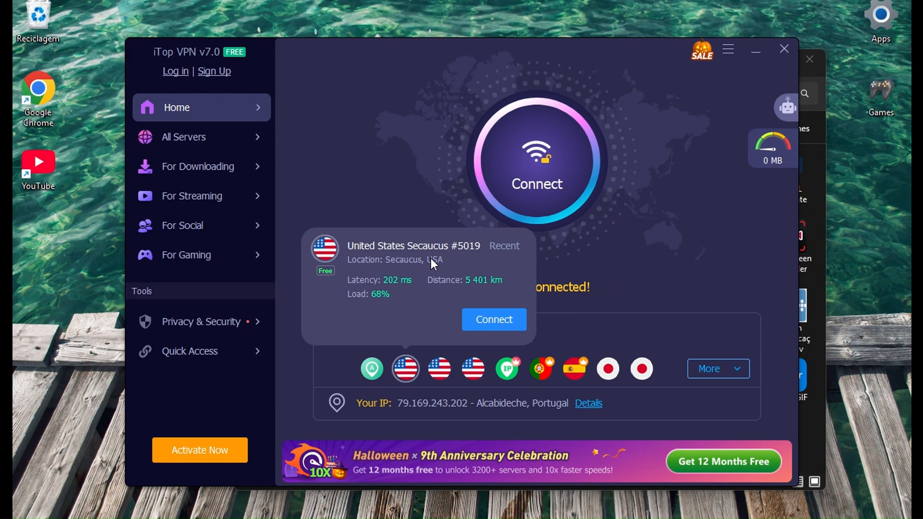
{"action": "mouse_move", "coordinate": [380, 302]}
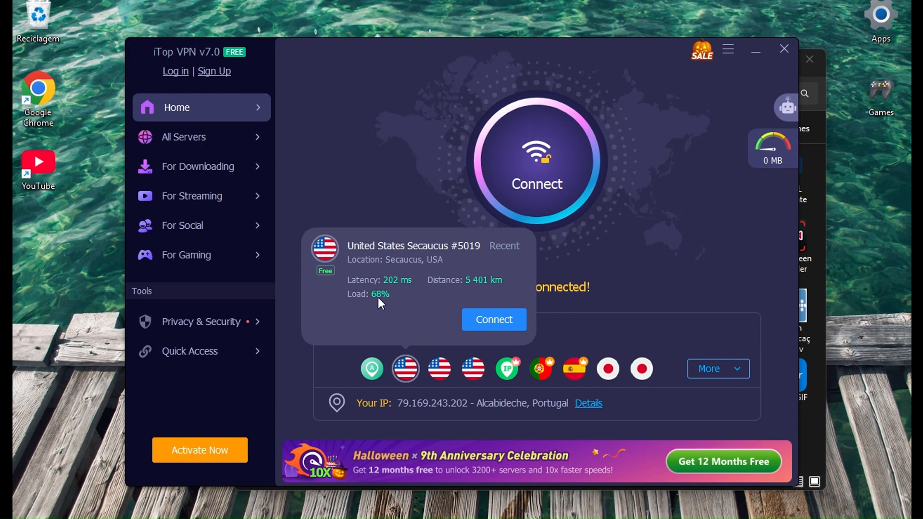